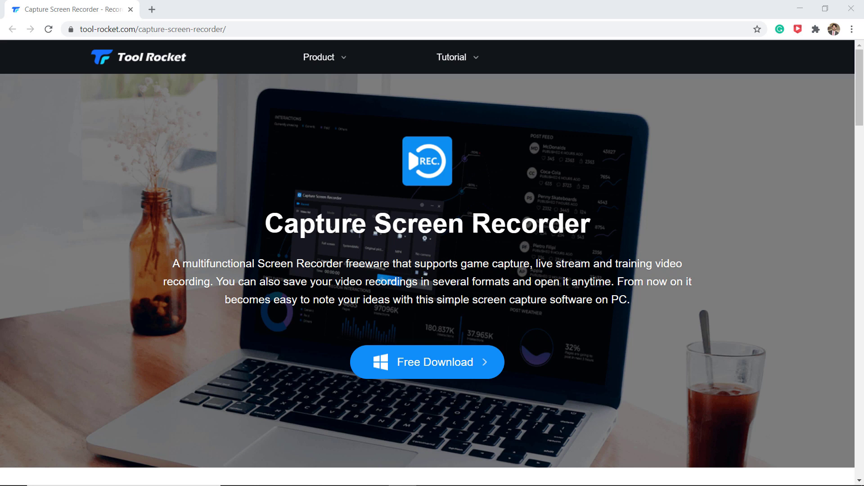
{"action": "mouse_move", "coordinate": [609, 276]}
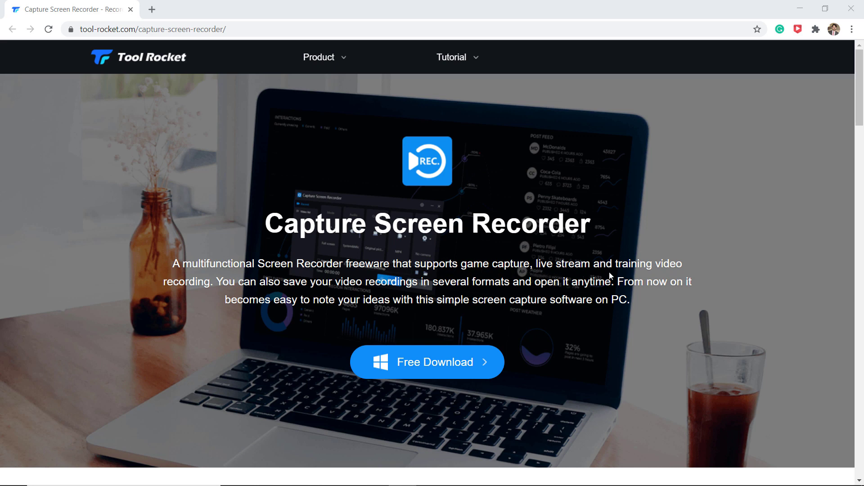
{"action": "mouse_move", "coordinate": [741, 289]}
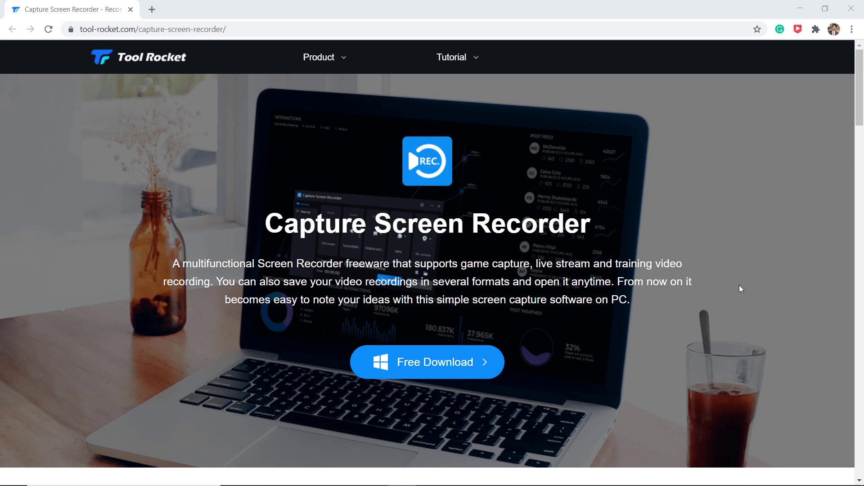
{"action": "mouse_move", "coordinate": [563, 314]}
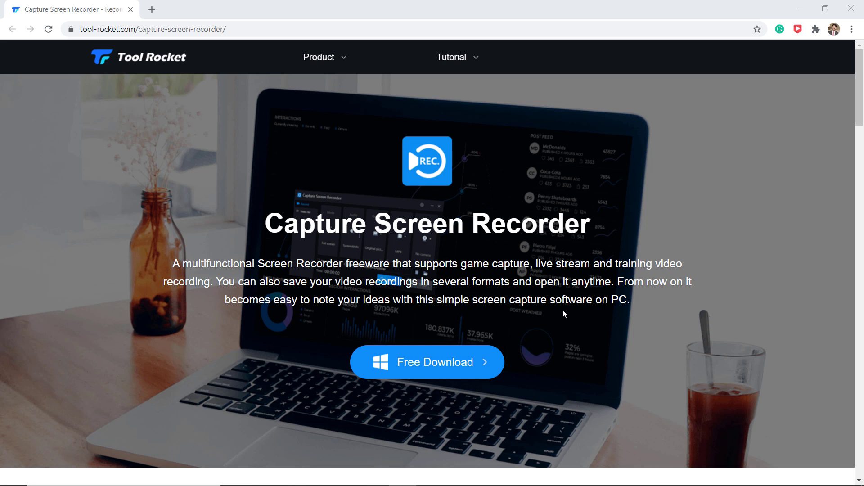
- Download the free Capture Screen Recorder from its web page after scrolling to the download button
{"action": "scroll", "scroll_direction": "down", "scroll_amount": 3}
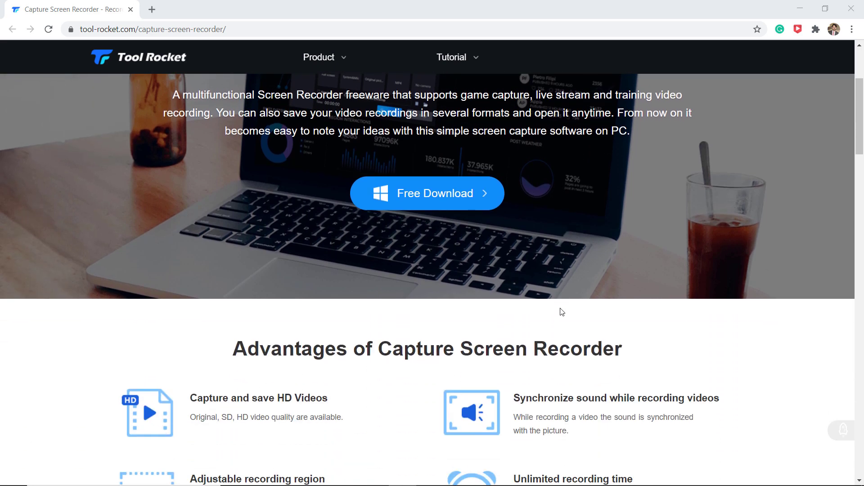
{"action": "scroll", "scroll_direction": "down", "scroll_amount": 3}
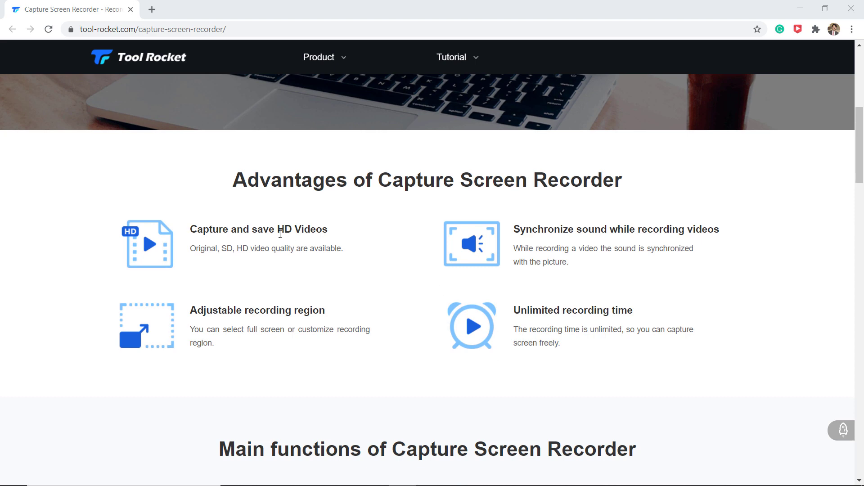
{"action": "mouse_move", "coordinate": [301, 242]}
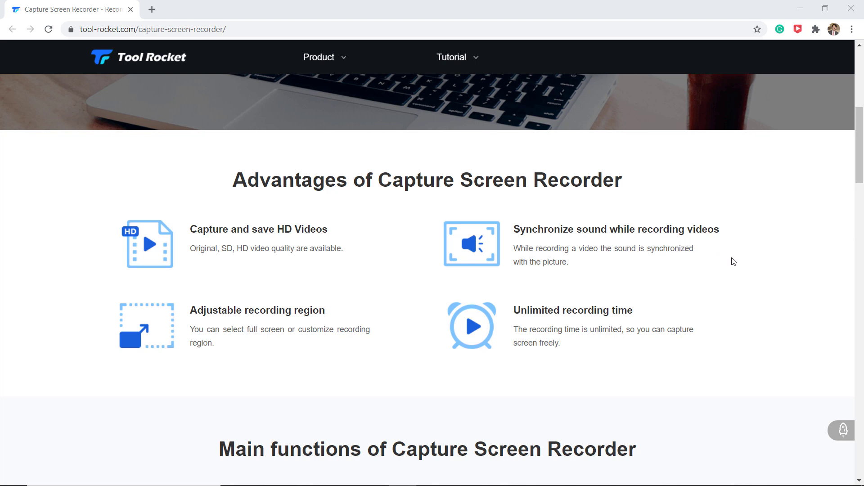
{"action": "mouse_move", "coordinate": [281, 352]}
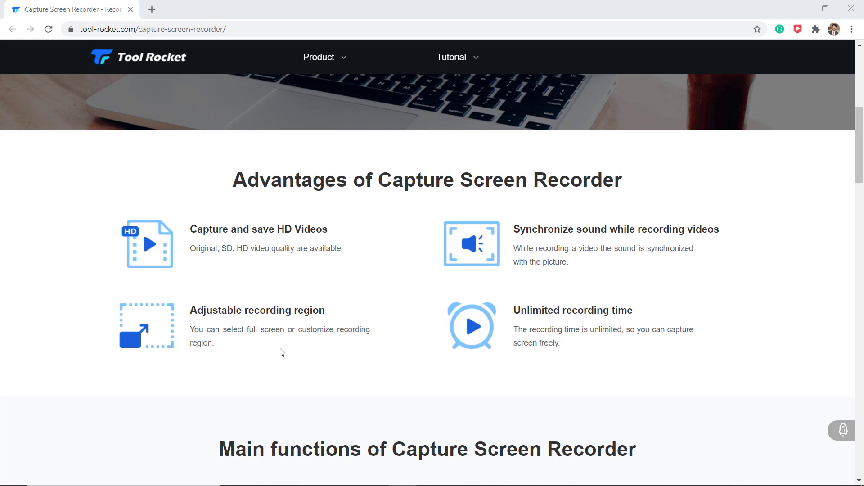
{"action": "mouse_move", "coordinate": [554, 361]}
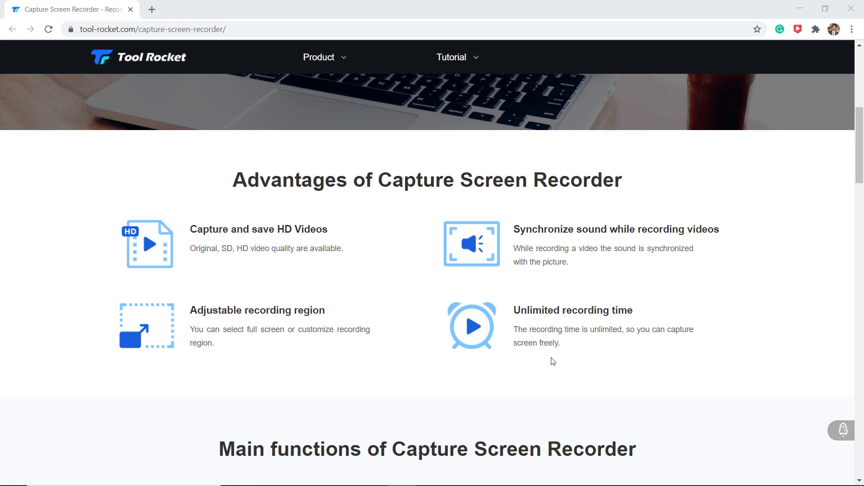
{"action": "scroll", "scroll_direction": "down", "scroll_amount": 3}
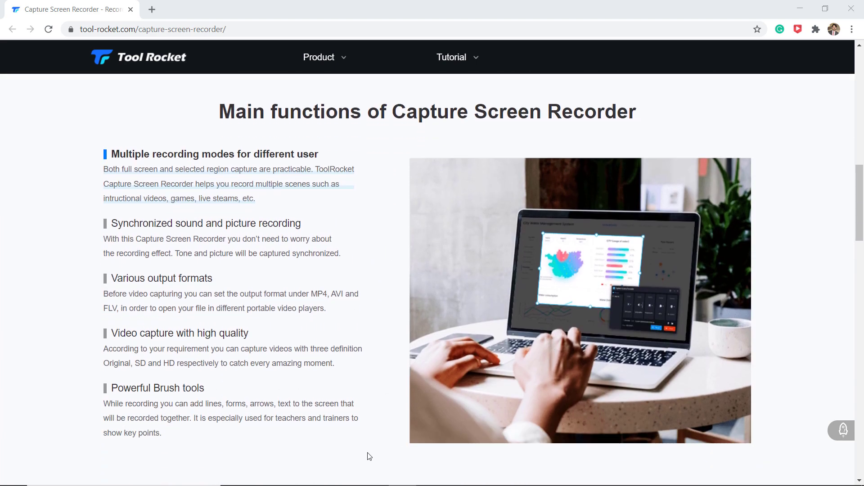
{"action": "mouse_move", "coordinate": [356, 465]}
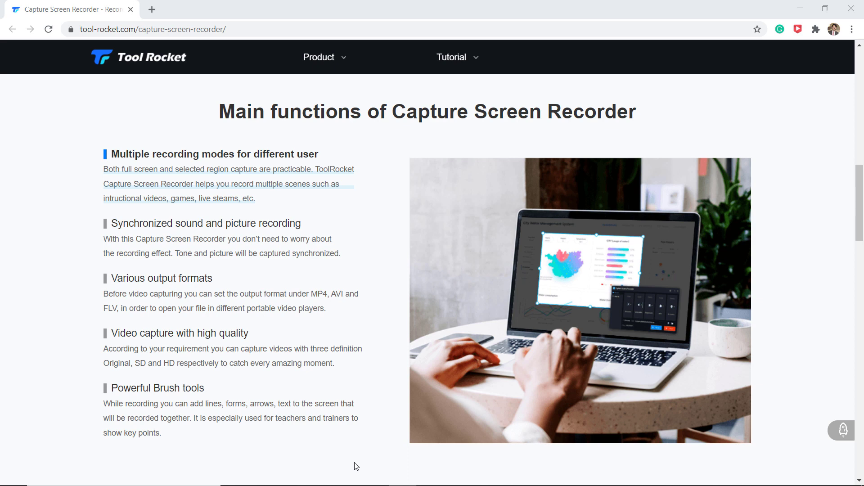
{"action": "mouse_move", "coordinate": [358, 466]}
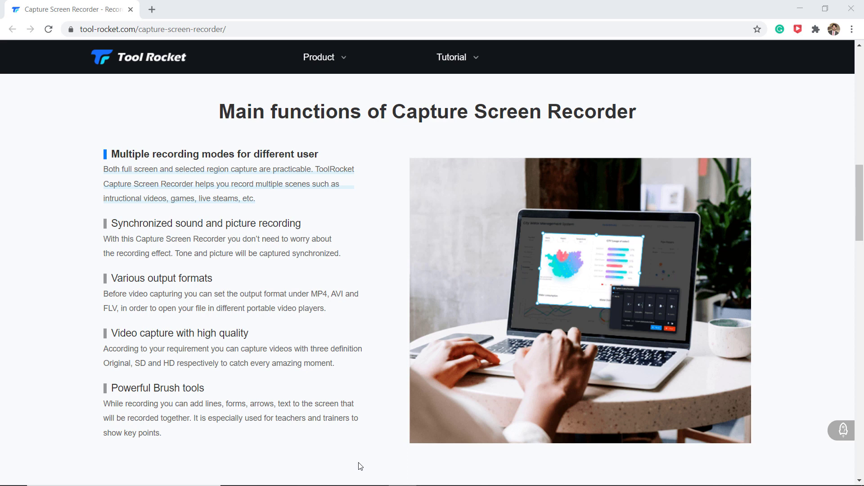
{"action": "mouse_move", "coordinate": [352, 467]}
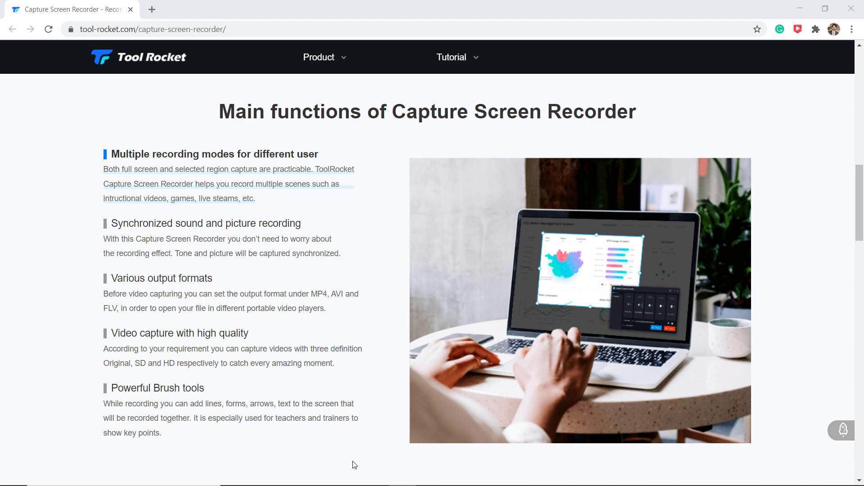
{"action": "scroll", "scroll_direction": "down", "scroll_amount": 3}
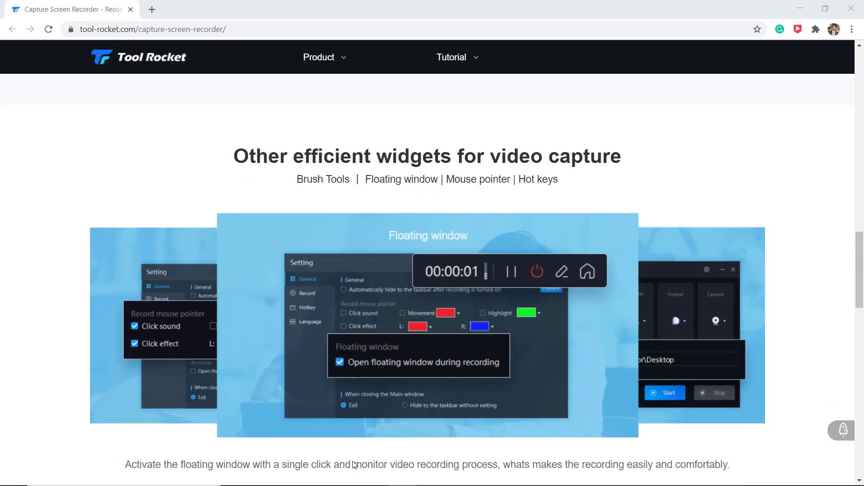
{"action": "scroll", "scroll_direction": "down", "scroll_amount": 3}
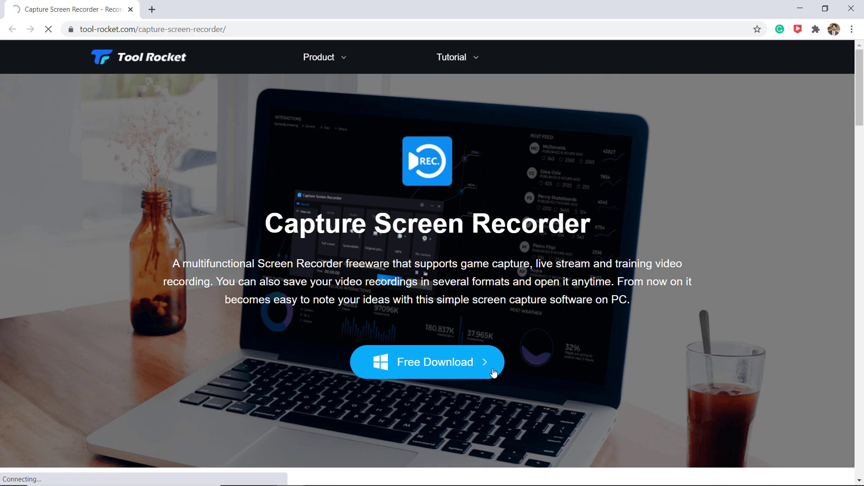
{"action": "left_click", "coordinate": [426, 362]}
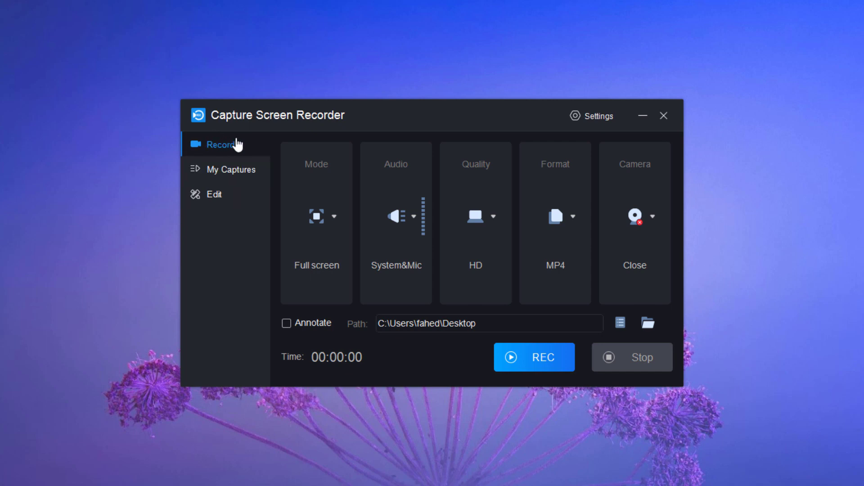
{"action": "left_click", "coordinate": [316, 220]}
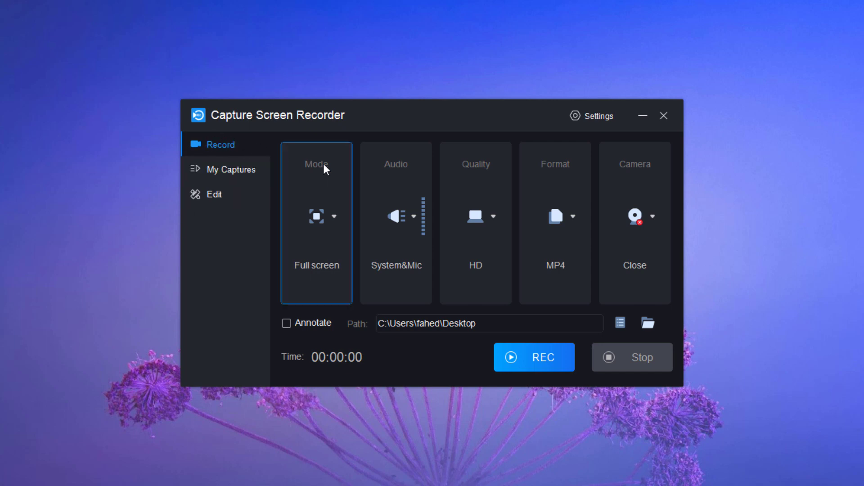
{"action": "left_click", "coordinate": [335, 216]}
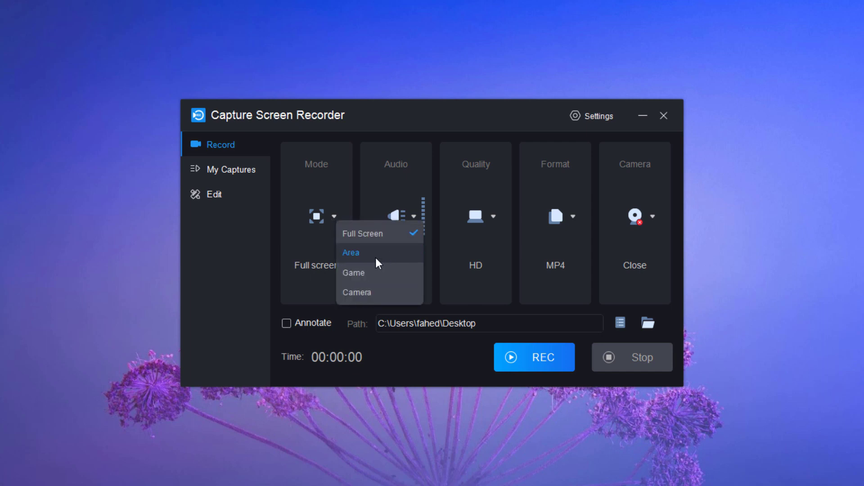
{"action": "mouse_move", "coordinate": [386, 278]}
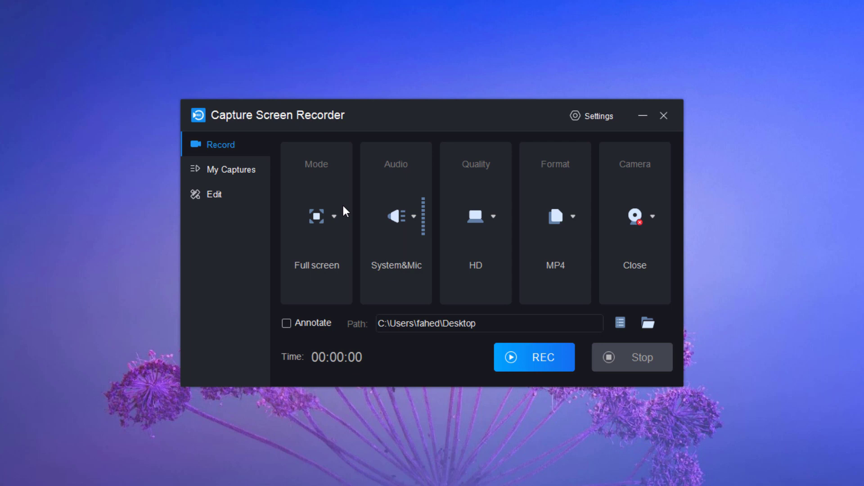
{"action": "mouse_move", "coordinate": [377, 215]}
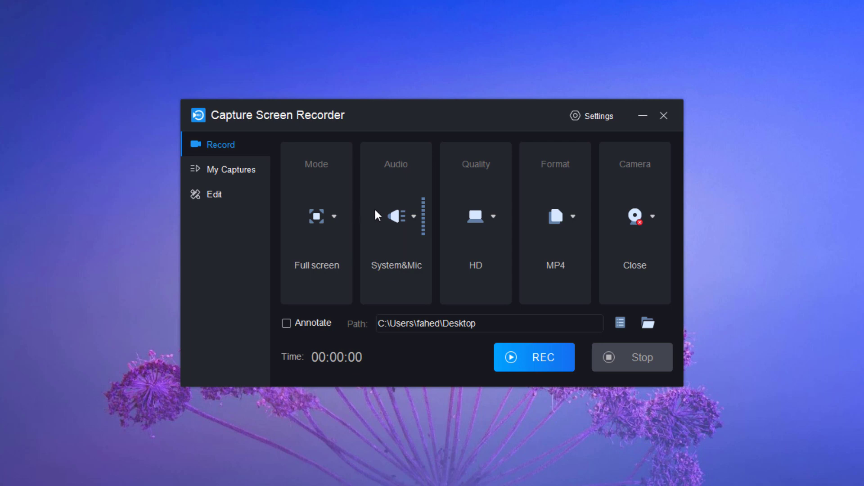
{"action": "mouse_move", "coordinate": [410, 221]}
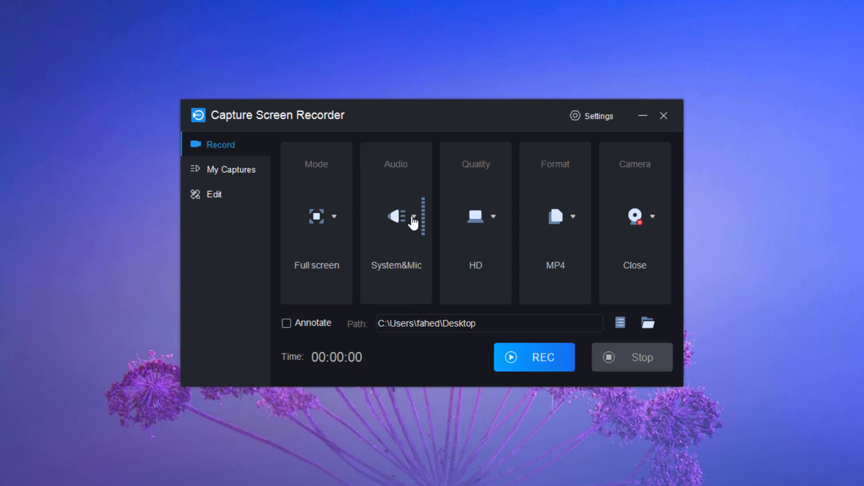
{"action": "left_click", "coordinate": [413, 216]}
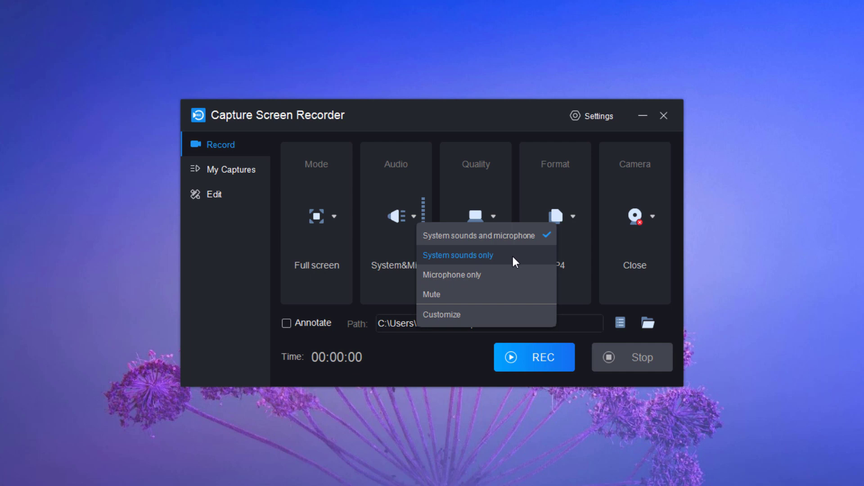
{"action": "mouse_move", "coordinate": [517, 294]}
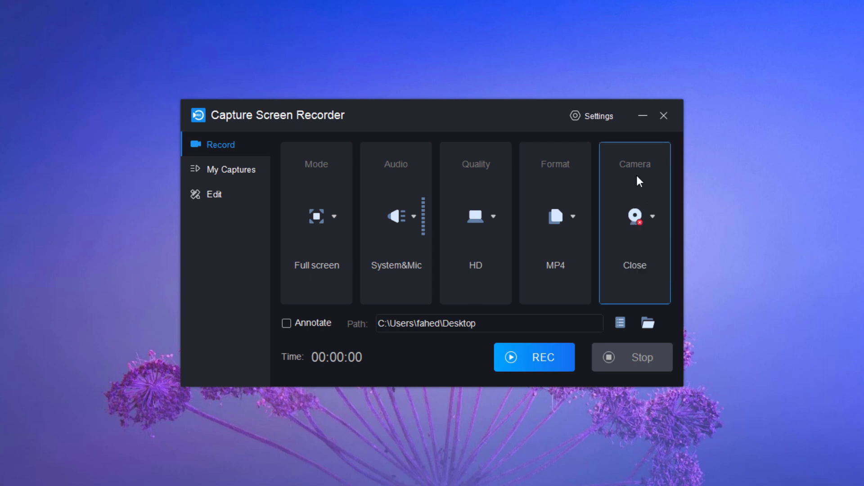
{"action": "left_click", "coordinate": [652, 215]}
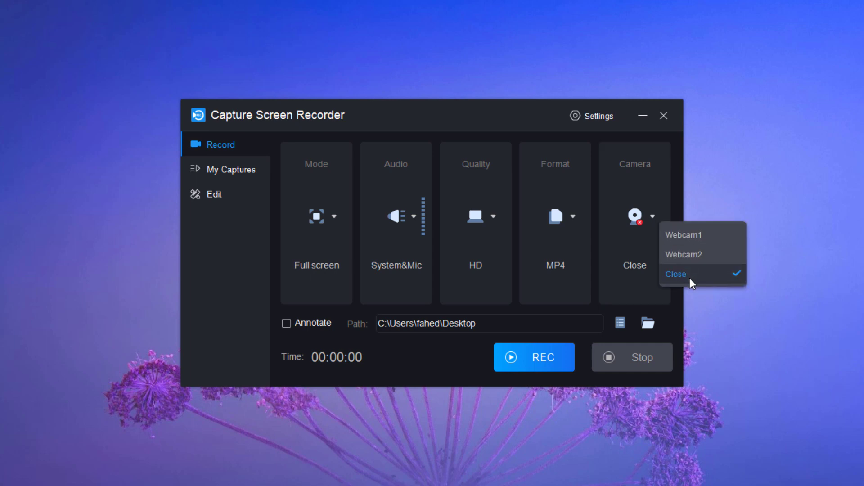
{"action": "left_click", "coordinate": [675, 274]}
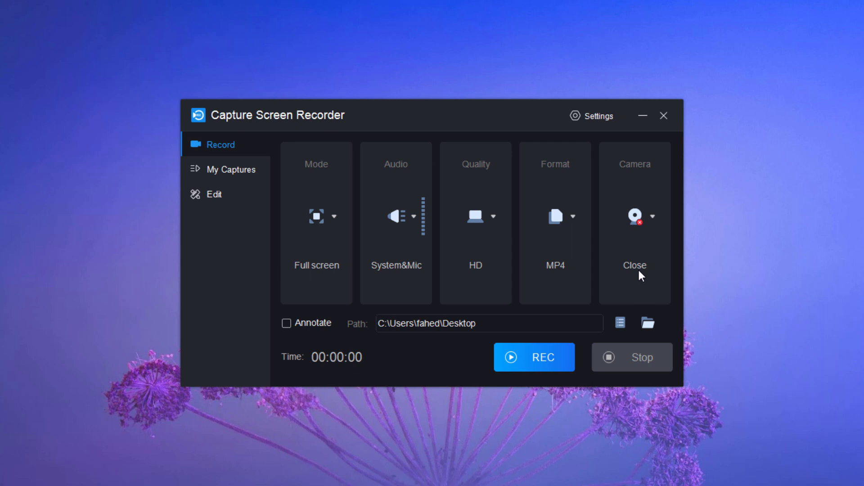
{"action": "mouse_move", "coordinate": [366, 335]}
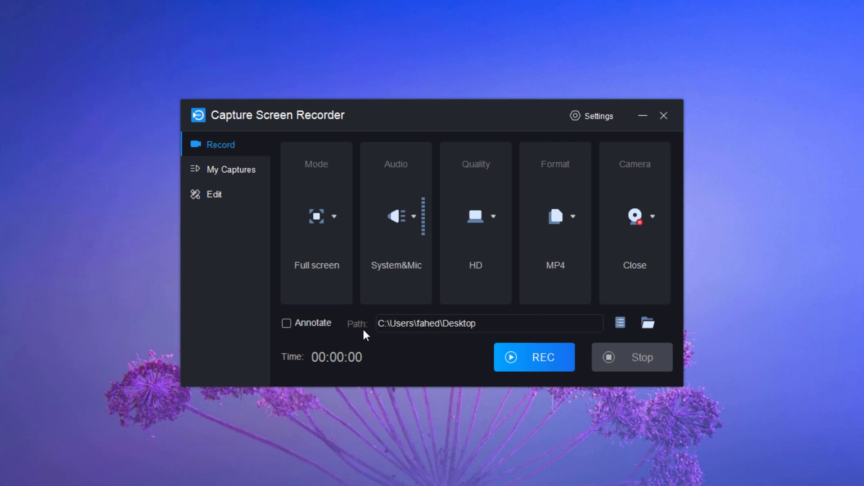
{"action": "mouse_move", "coordinate": [451, 341]}
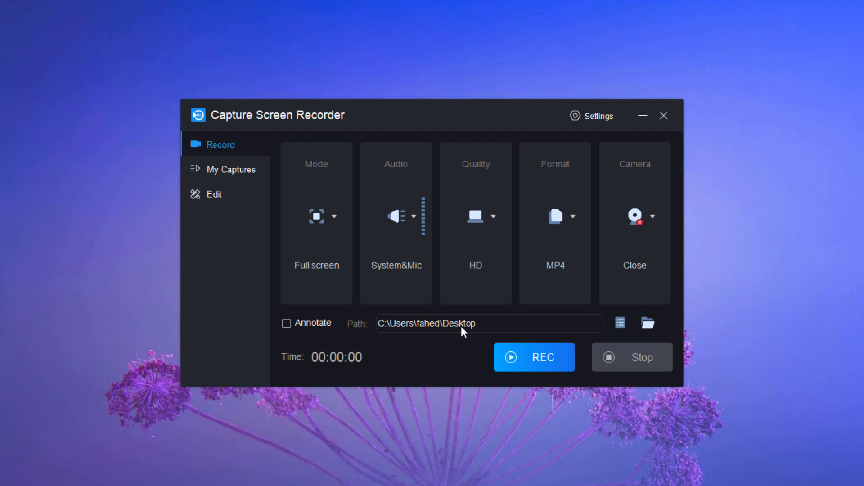
- In General settings, leave Minimize to tray off and enable the click sound for captured mouse clicks
{"action": "left_click", "coordinate": [597, 116]}
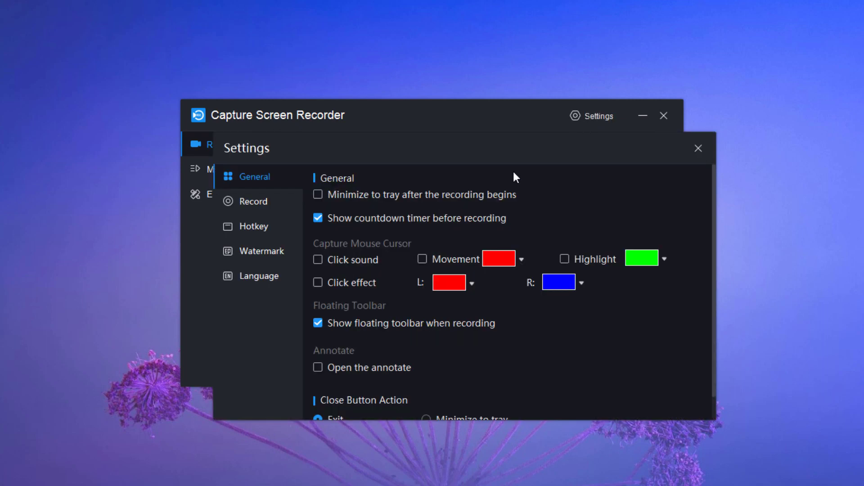
{"action": "mouse_move", "coordinate": [345, 201]}
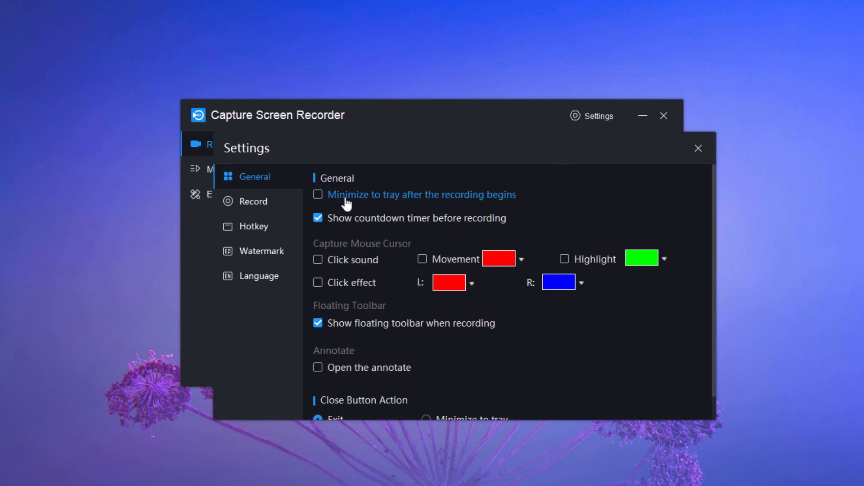
{"action": "left_click", "coordinate": [317, 194]}
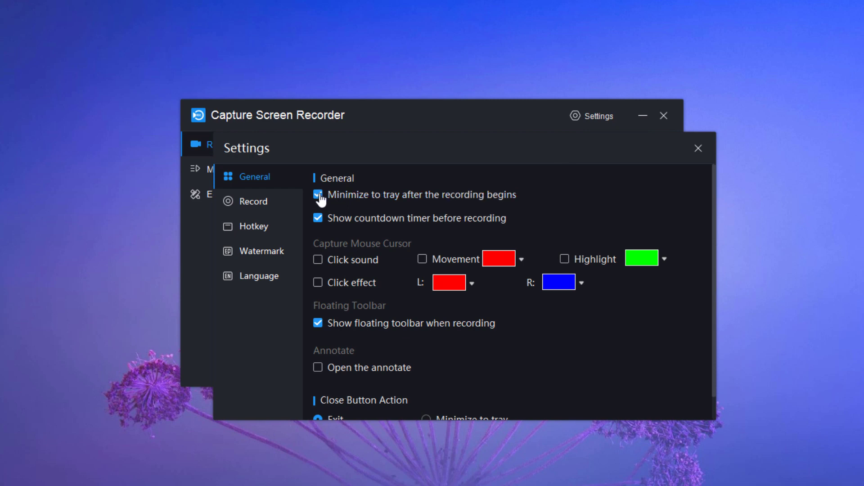
{"action": "left_click", "coordinate": [318, 195]}
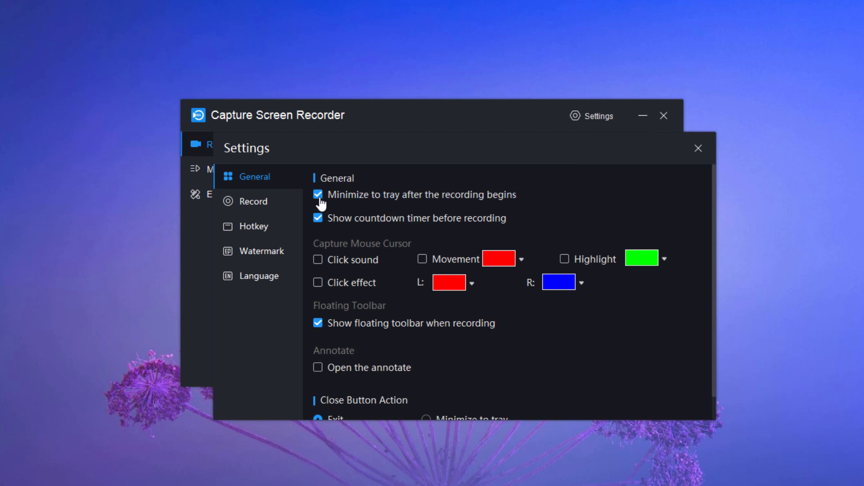
{"action": "left_click", "coordinate": [318, 195]}
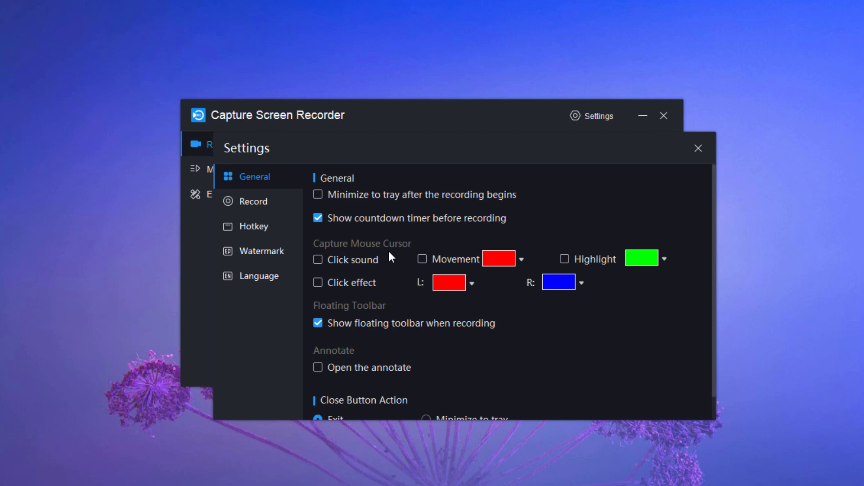
{"action": "left_click", "coordinate": [317, 259]}
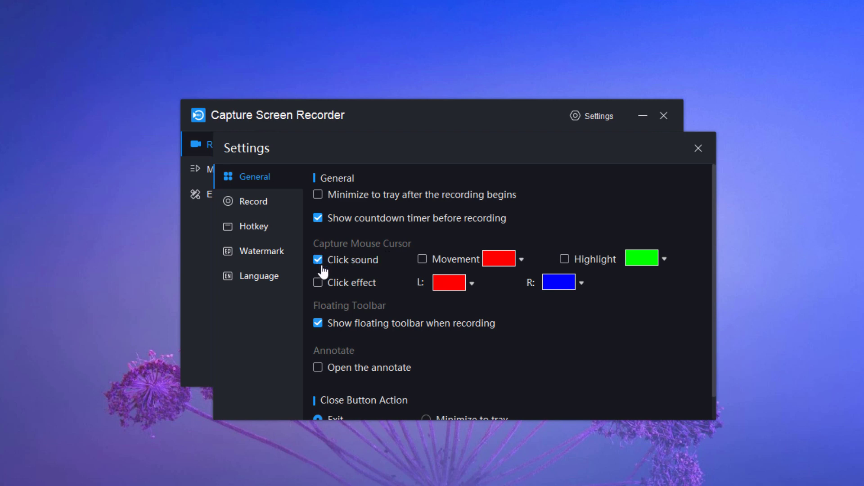
{"action": "mouse_move", "coordinate": [414, 290]}
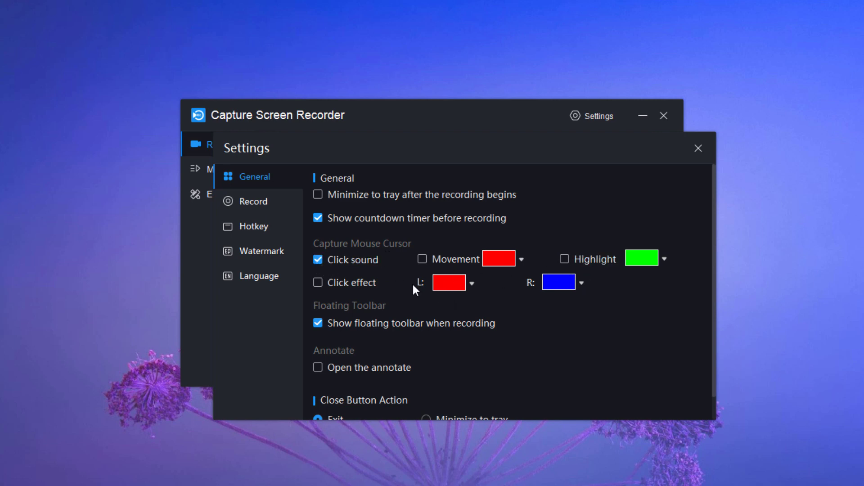
- Show the Record settings page with HD quality and MP4 format
{"action": "scroll", "scroll_direction": "down", "scroll_amount": 3}
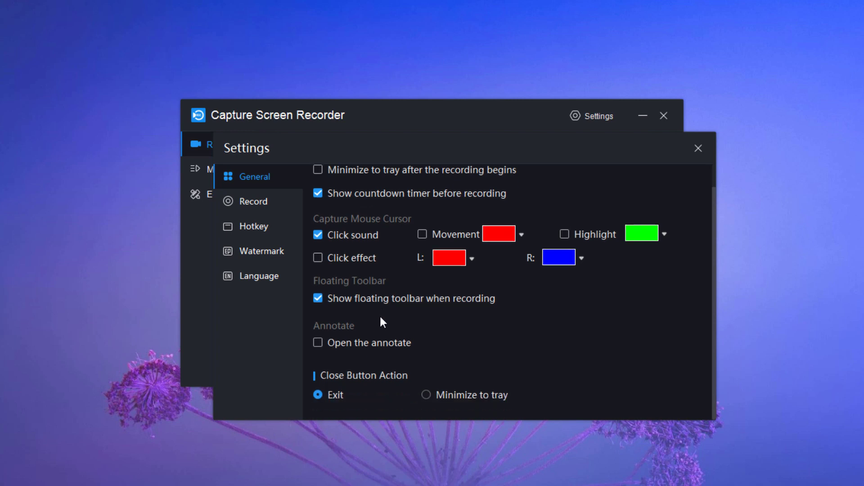
{"action": "left_click", "coordinate": [253, 201]}
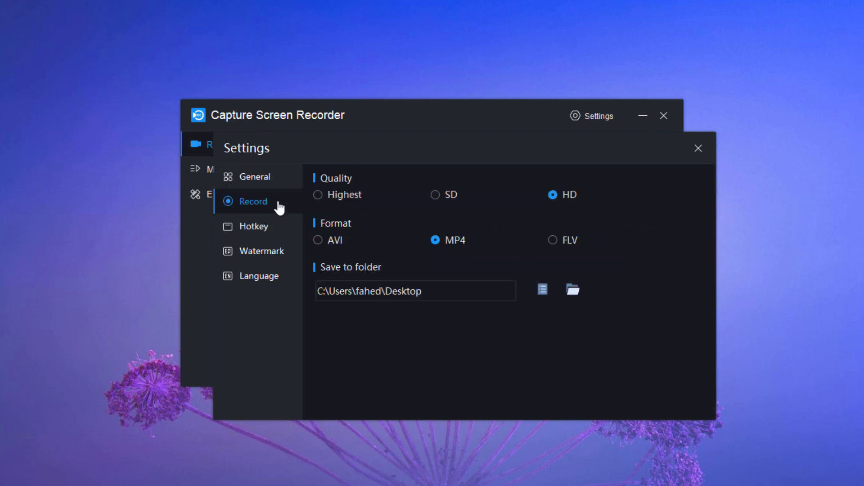
- Review the Hotkey, Watermark and Language pages, then close Settings to return to the main panel
{"action": "left_click", "coordinate": [254, 226]}
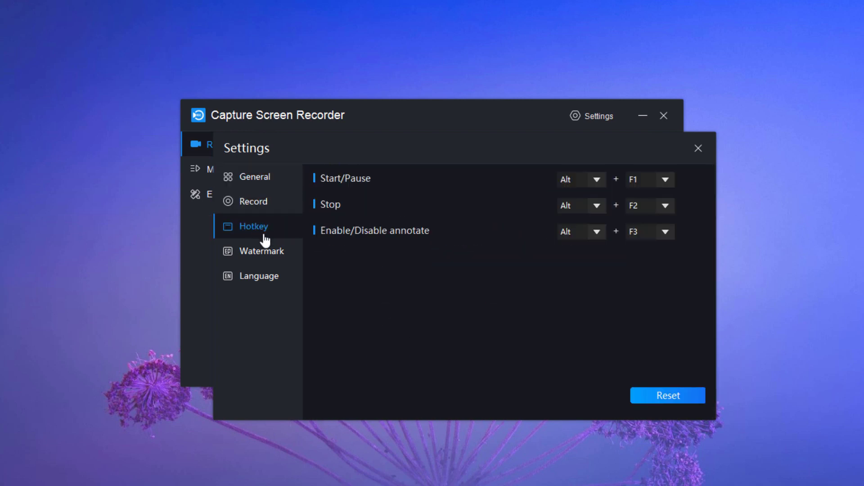
{"action": "left_click", "coordinate": [262, 251]}
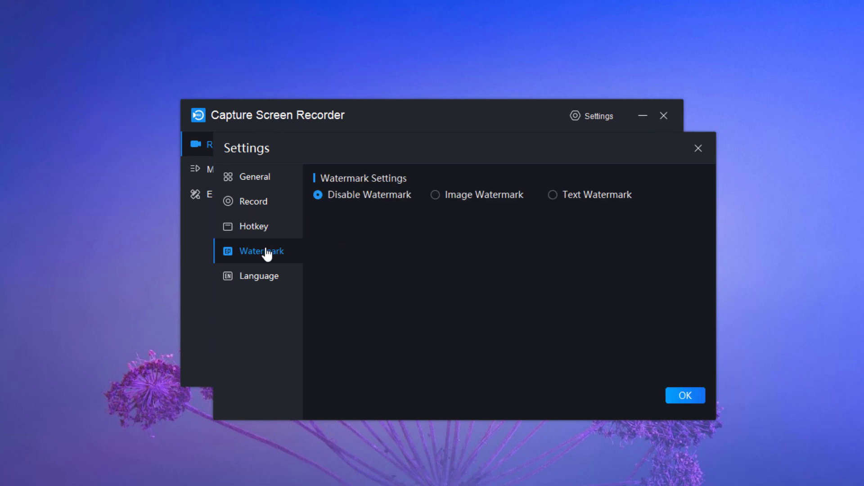
{"action": "left_click", "coordinate": [259, 275]}
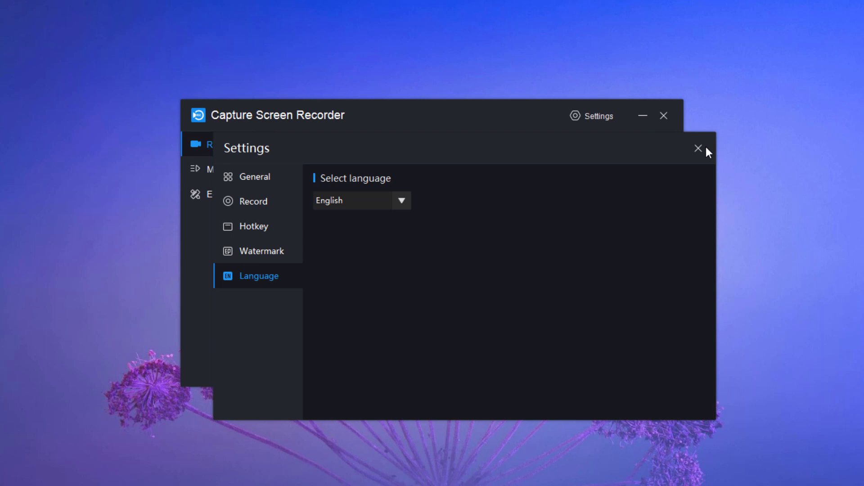
{"action": "left_click", "coordinate": [698, 149]}
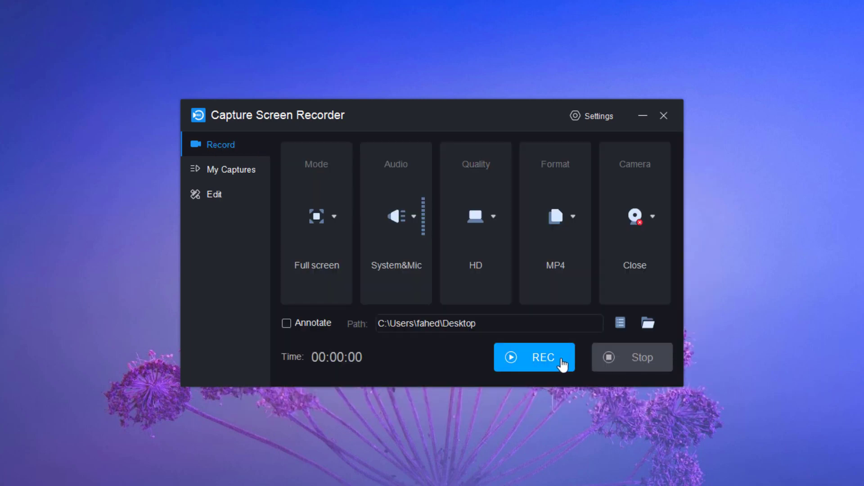
- Start a full-screen recording and bring up File Explorer on This PC while it runs
{"action": "left_click", "coordinate": [534, 357]}
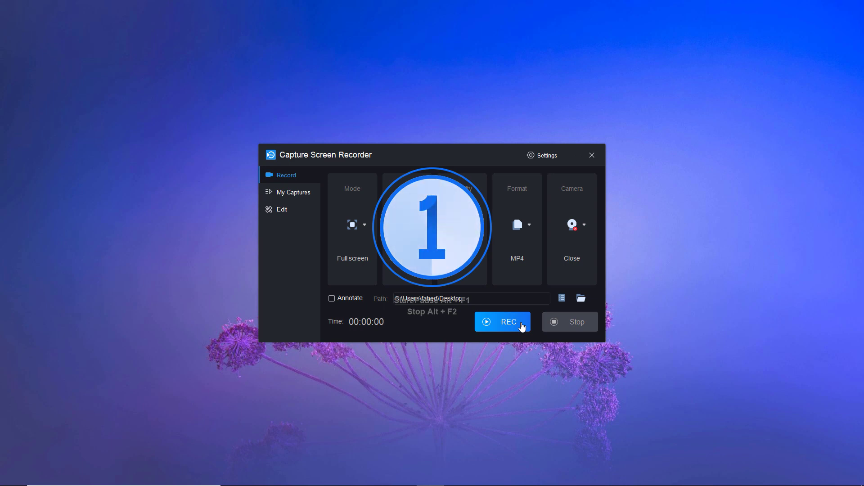
{"action": "left_click", "coordinate": [501, 322]}
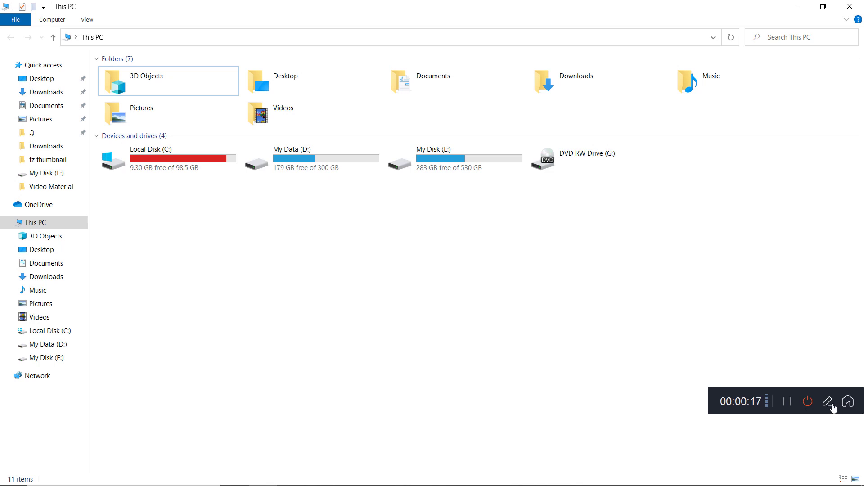
- Annotate the recording: circle Videos, draw an arrow toward Downloads and add the red text 'TYPE'
{"action": "left_click", "coordinate": [827, 402]}
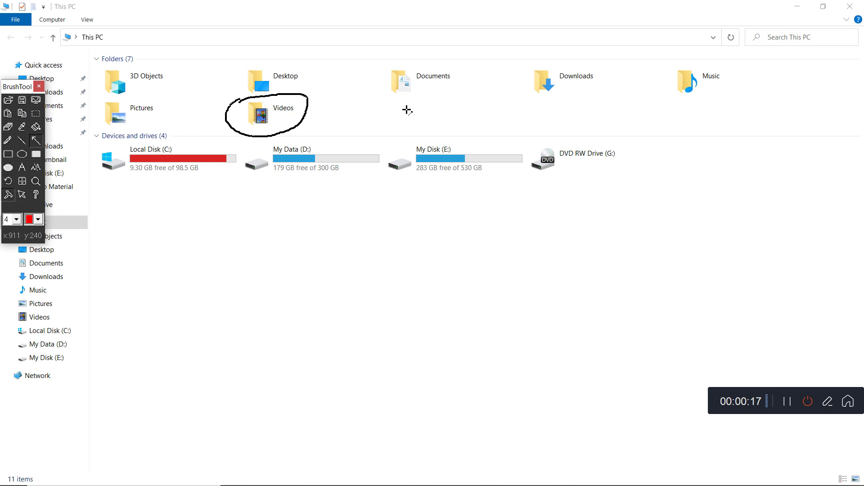
{"action": "left_click_drag", "start_coordinate": [457, 125], "coordinate": [511, 82]}
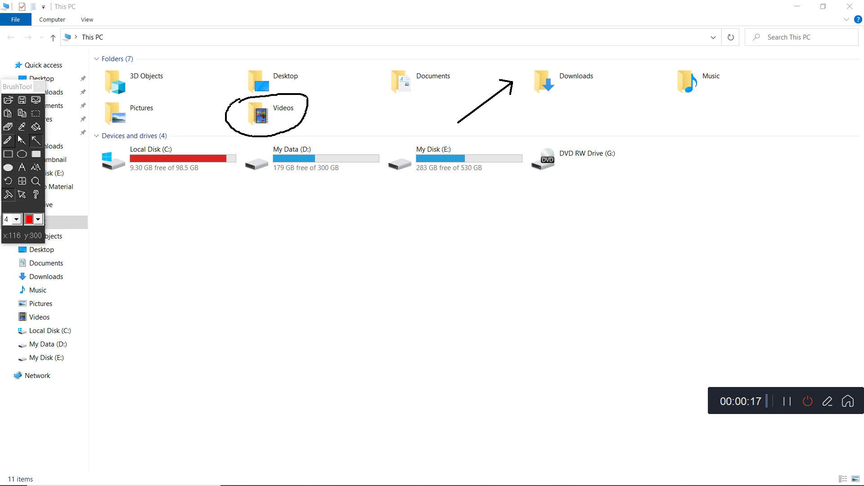
{"action": "mouse_move", "coordinate": [21, 194]}
{"action": "type", "text": "30"}
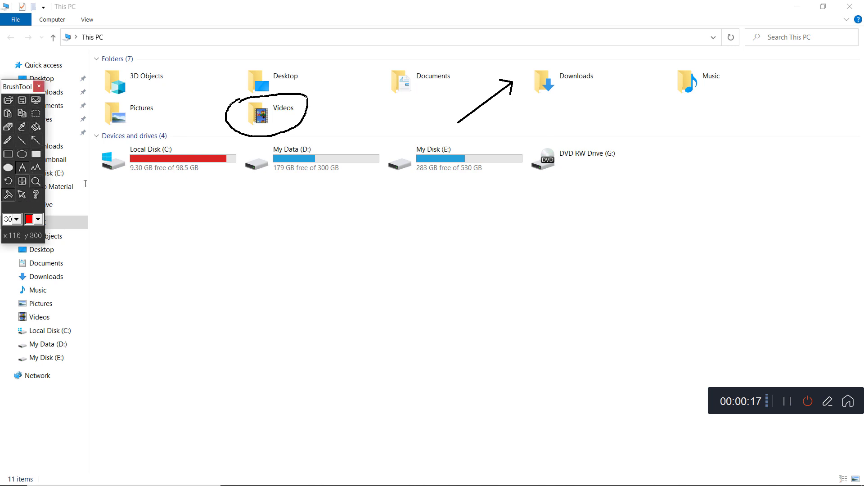
{"action": "type", "text": "TYP"}
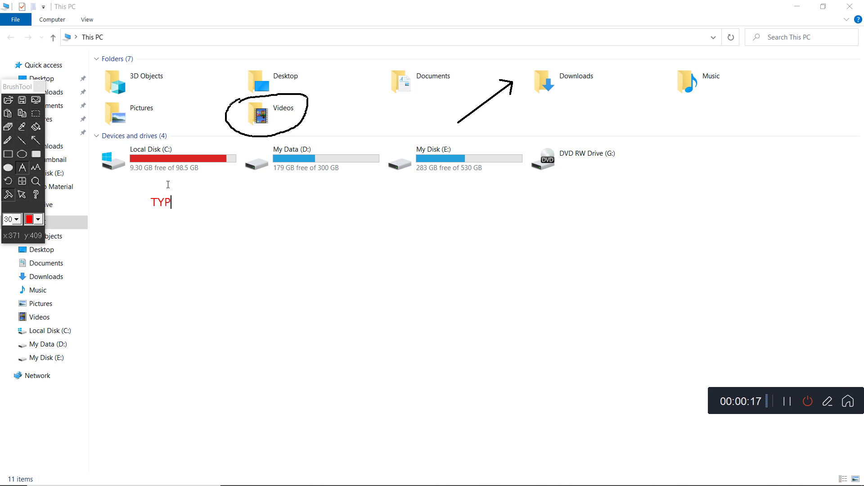
{"action": "type", "text": "E"}
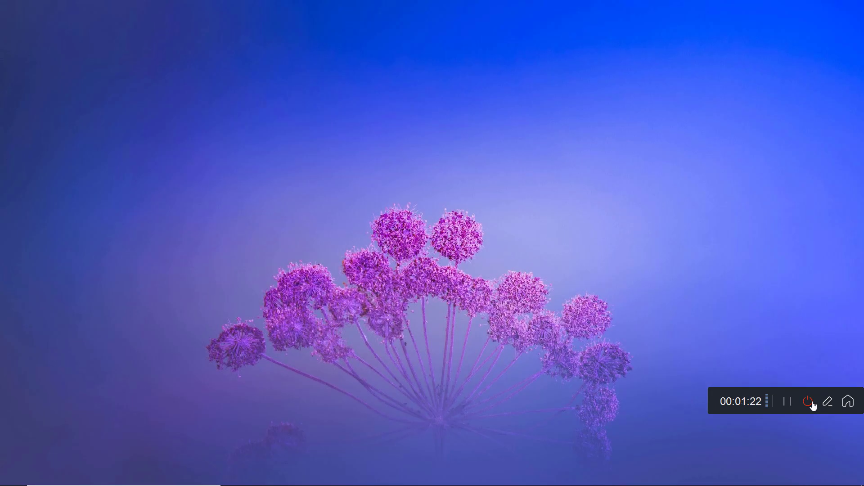
- Stop the recording, saving it as Rec0001.mp4 (1:23), and go to the Edit tools
{"action": "left_click", "coordinate": [810, 401]}
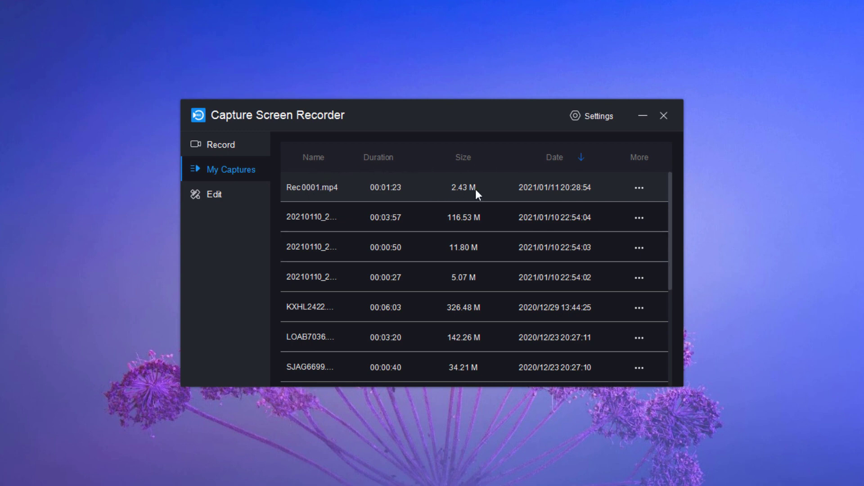
{"action": "left_click", "coordinate": [214, 194]}
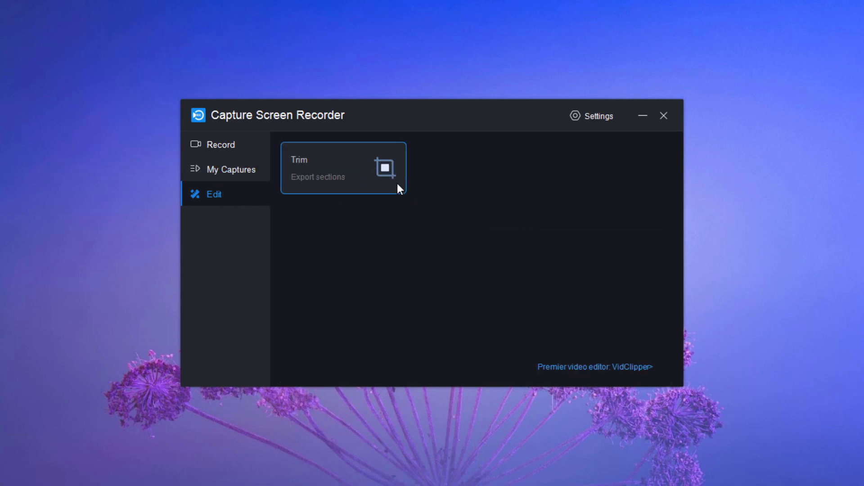
- Load Rec 0001 into Trim and mark the section from 00:00:01.000 to 00:01:20.000
{"action": "left_click", "coordinate": [342, 167]}
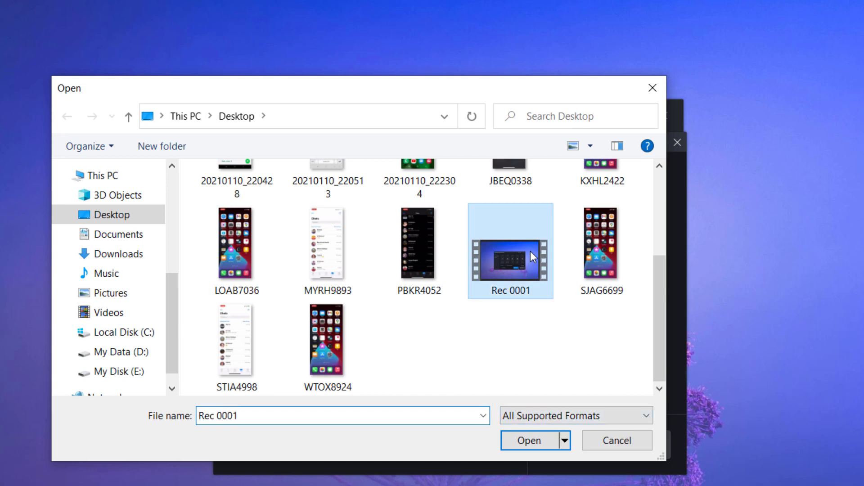
{"action": "left_click", "coordinate": [527, 441]}
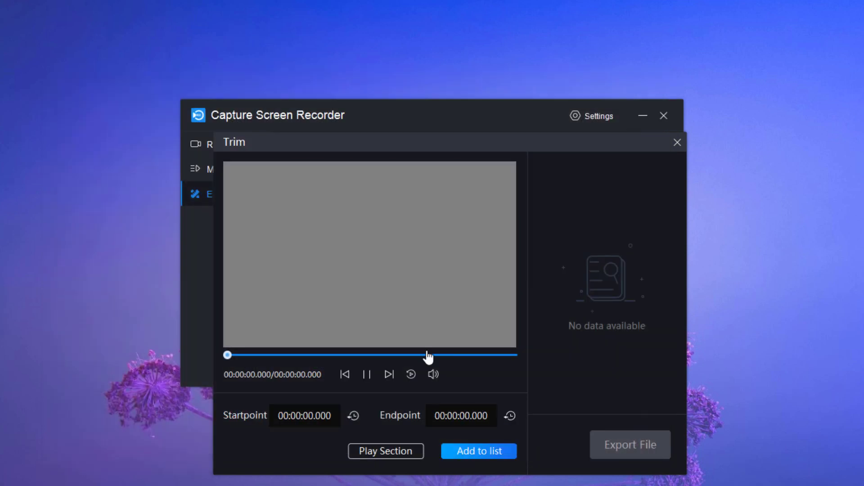
{"action": "left_click", "coordinate": [367, 374]}
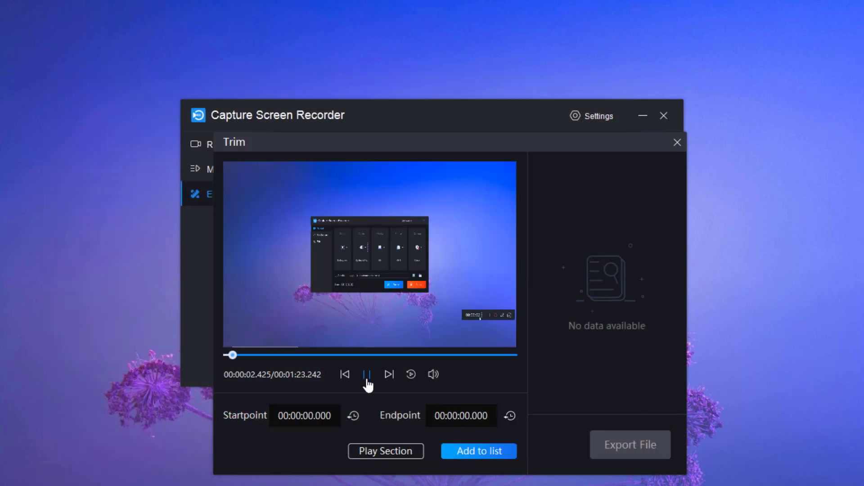
{"action": "left_click", "coordinate": [366, 375]}
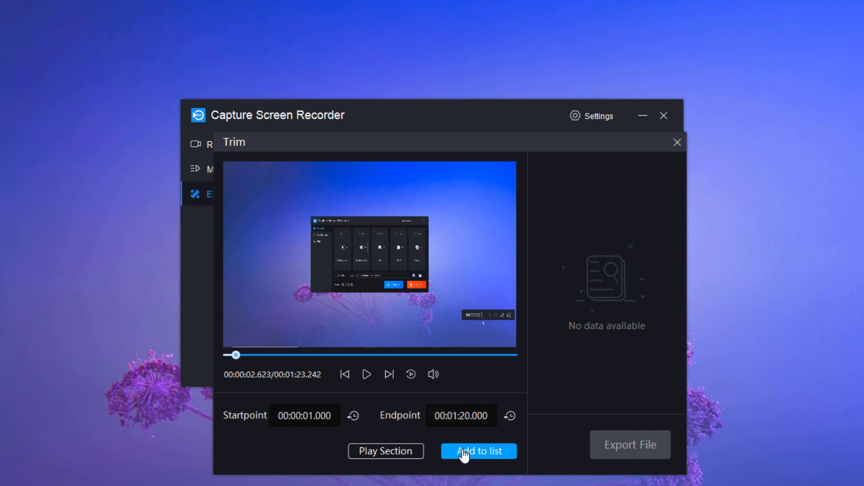
- Add the 00:01–01:20 section to the list and export it, confirming the successful export
{"action": "left_click", "coordinate": [477, 451]}
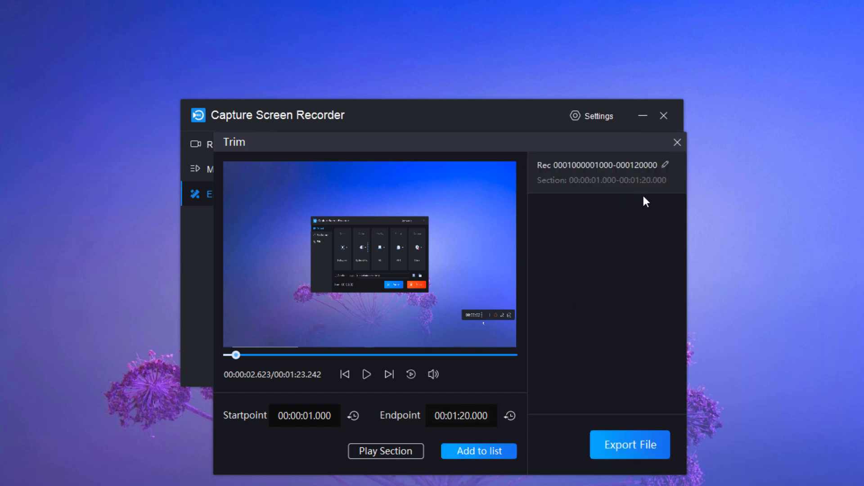
{"action": "left_click", "coordinate": [630, 445]}
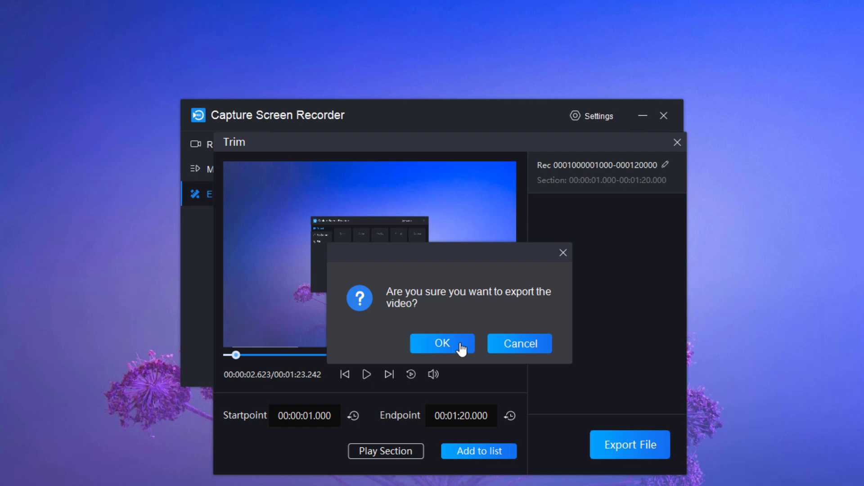
{"action": "left_click", "coordinate": [441, 343]}
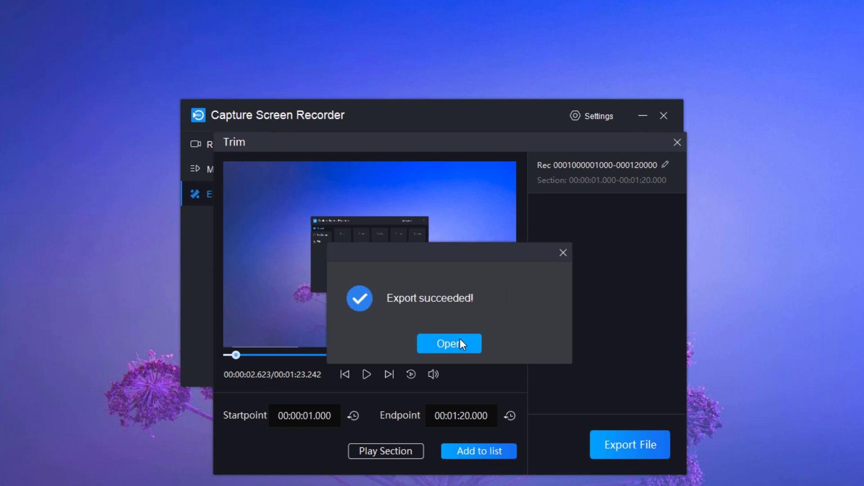
{"action": "left_click", "coordinate": [449, 343]}
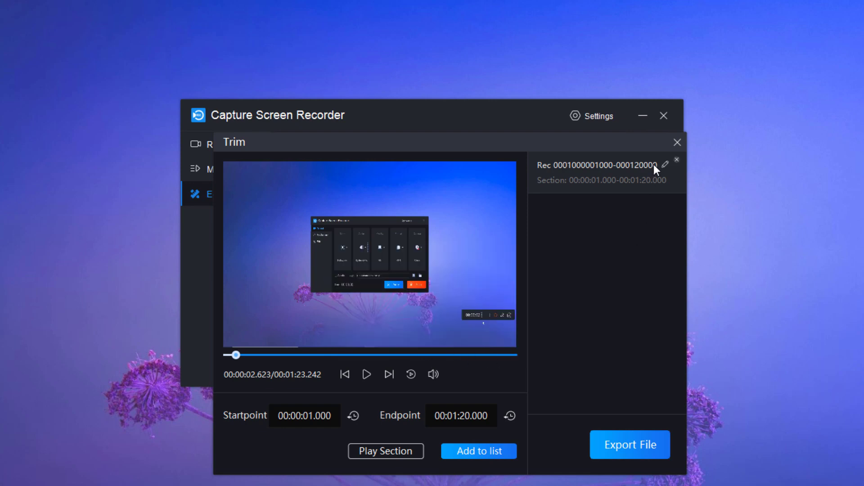
- Close the Trim window and return to the main recording panel
{"action": "left_click", "coordinate": [677, 142]}
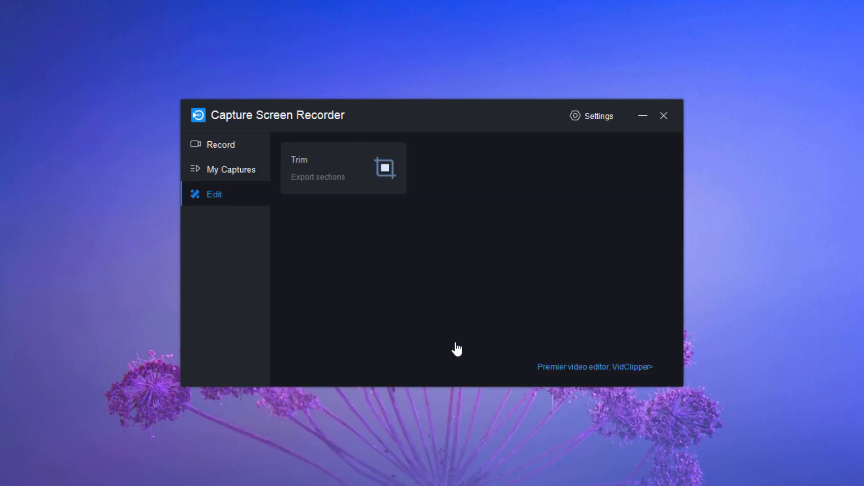
{"action": "left_click", "coordinate": [220, 144]}
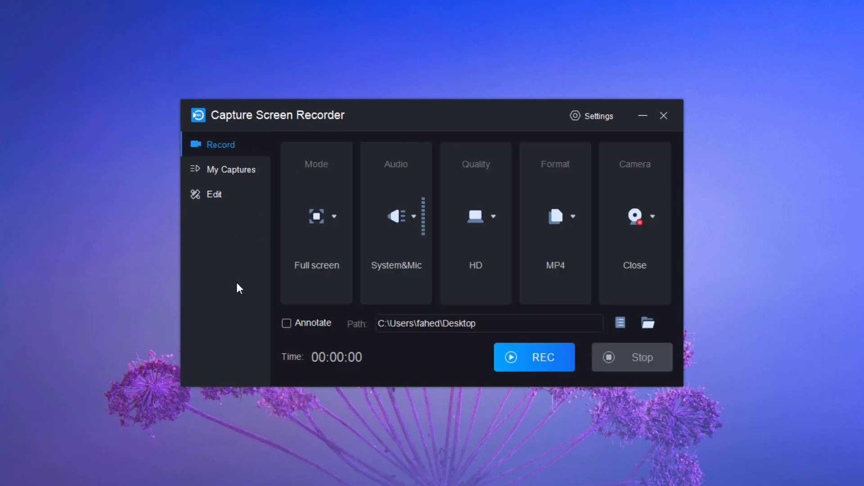
{"action": "mouse_move", "coordinate": [506, 413]}
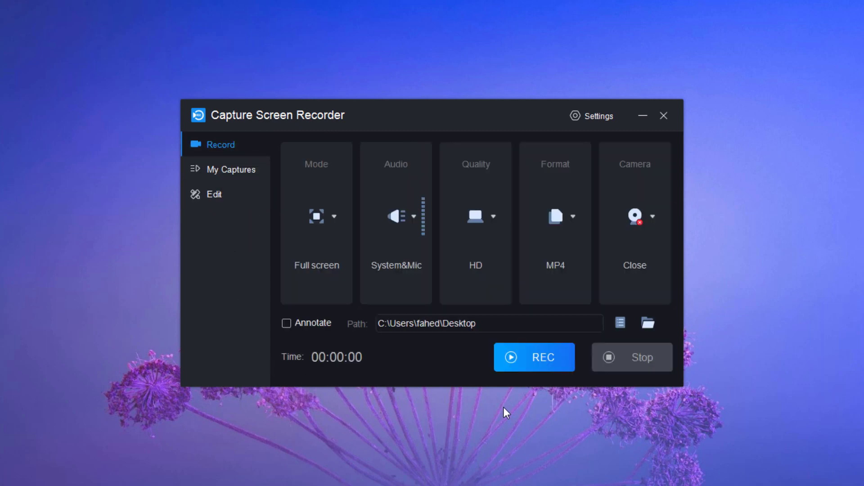